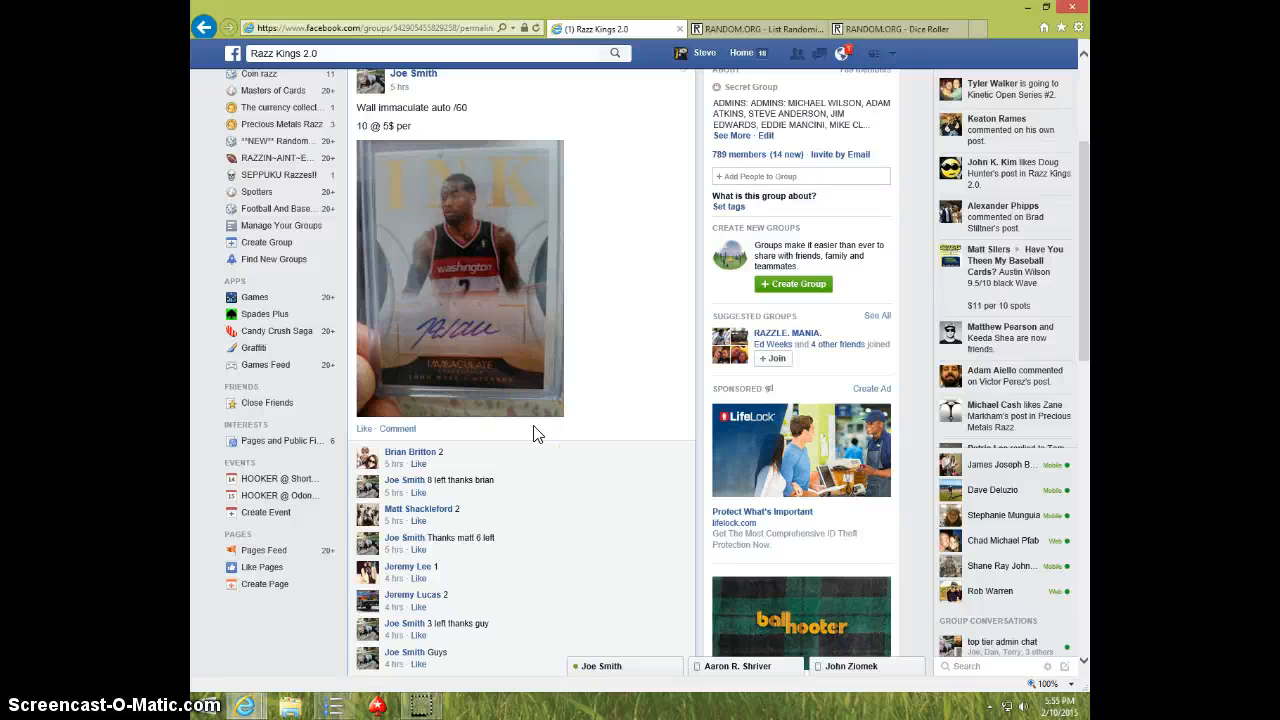
pyautogui.moveTo(568, 428)
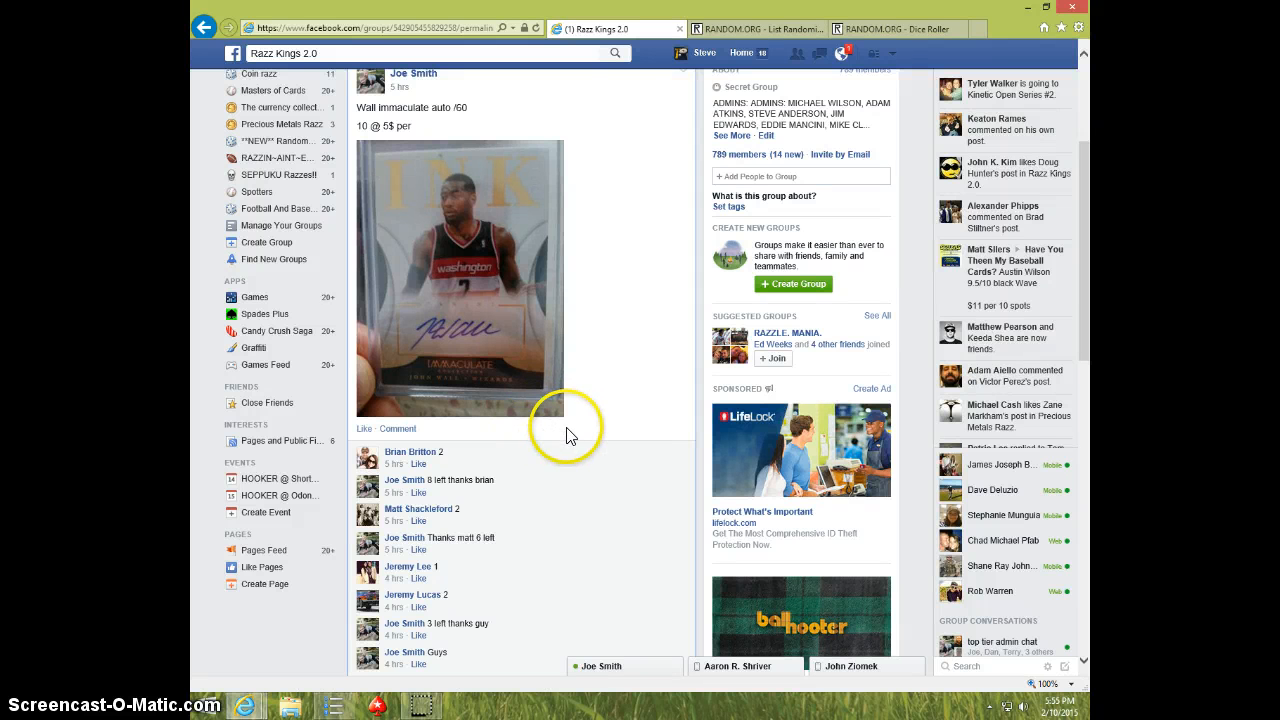
# Paste the ten commenter names into List Numberer, take the numbered list, and close the tool.
pyautogui.scroll(-3)
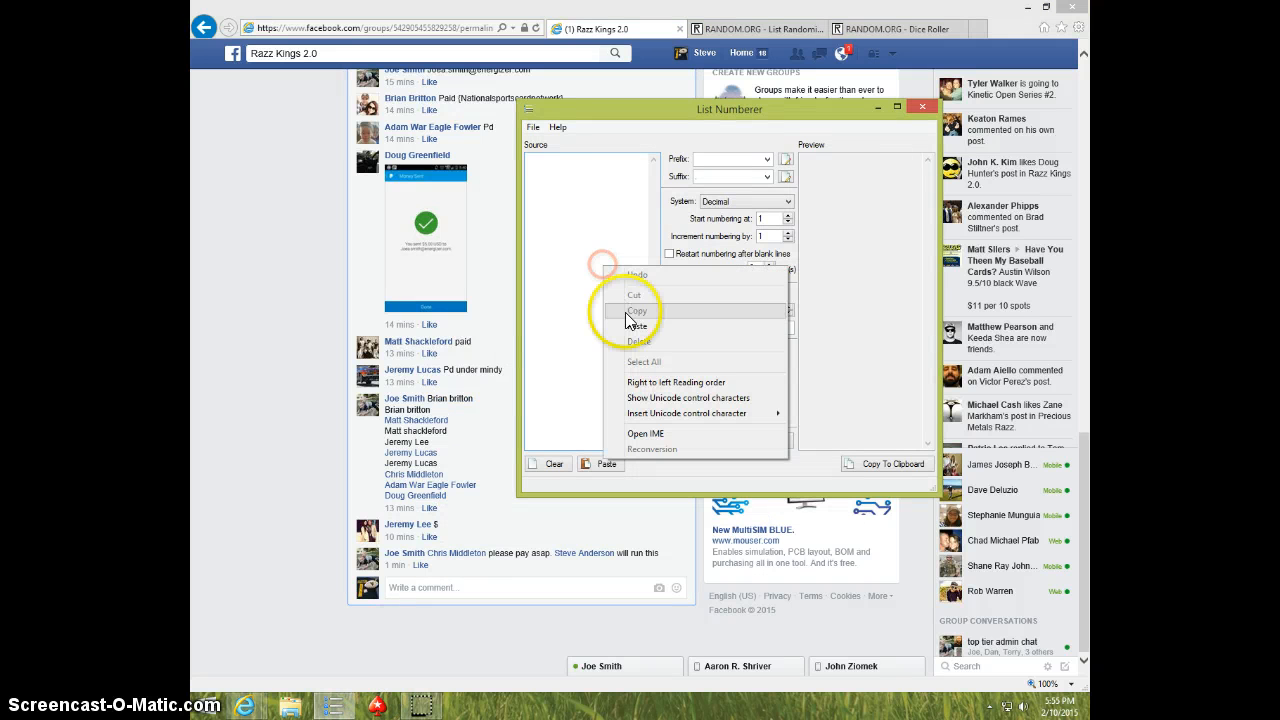
pyautogui.click(636, 326)
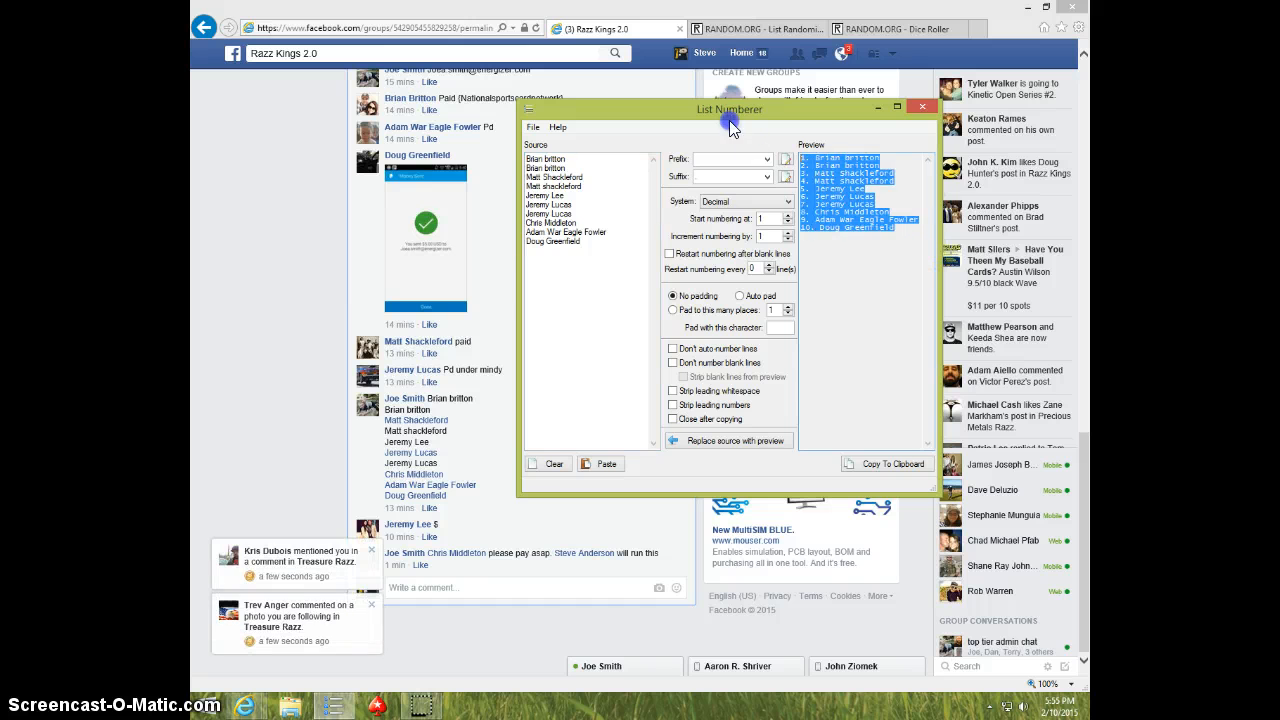
pyautogui.moveTo(872, 120)
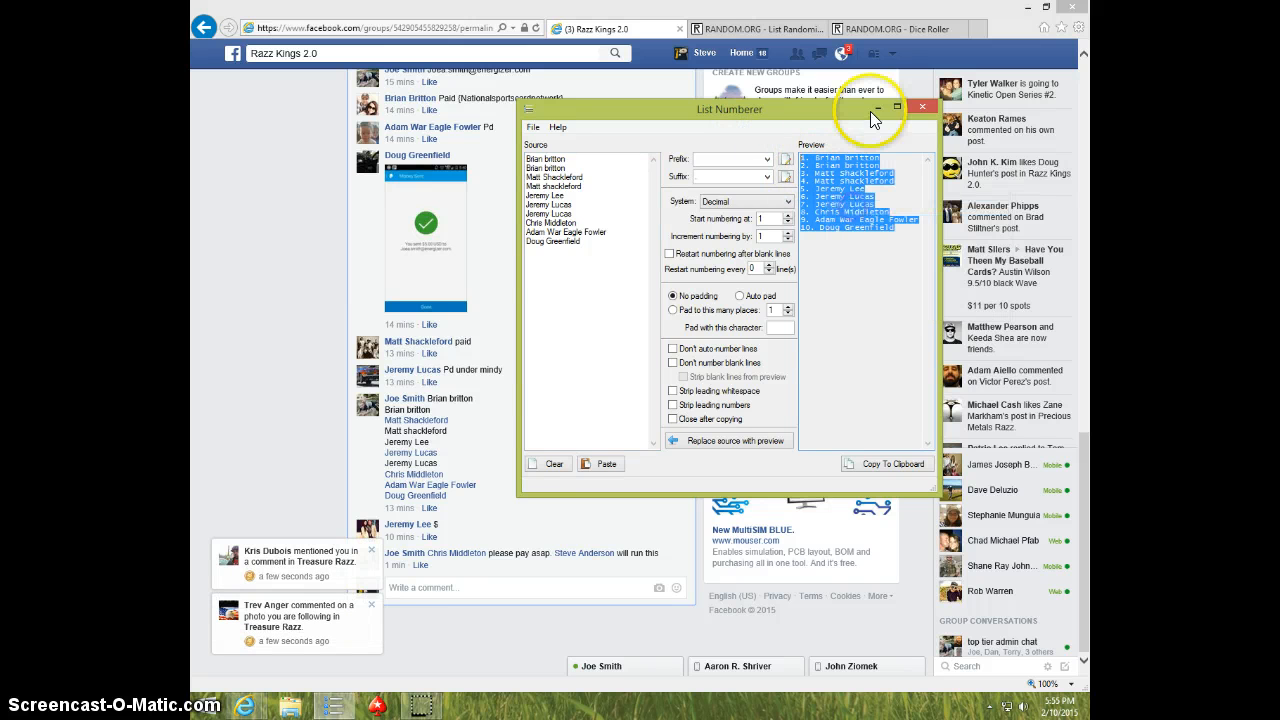
pyautogui.click(904, 108)
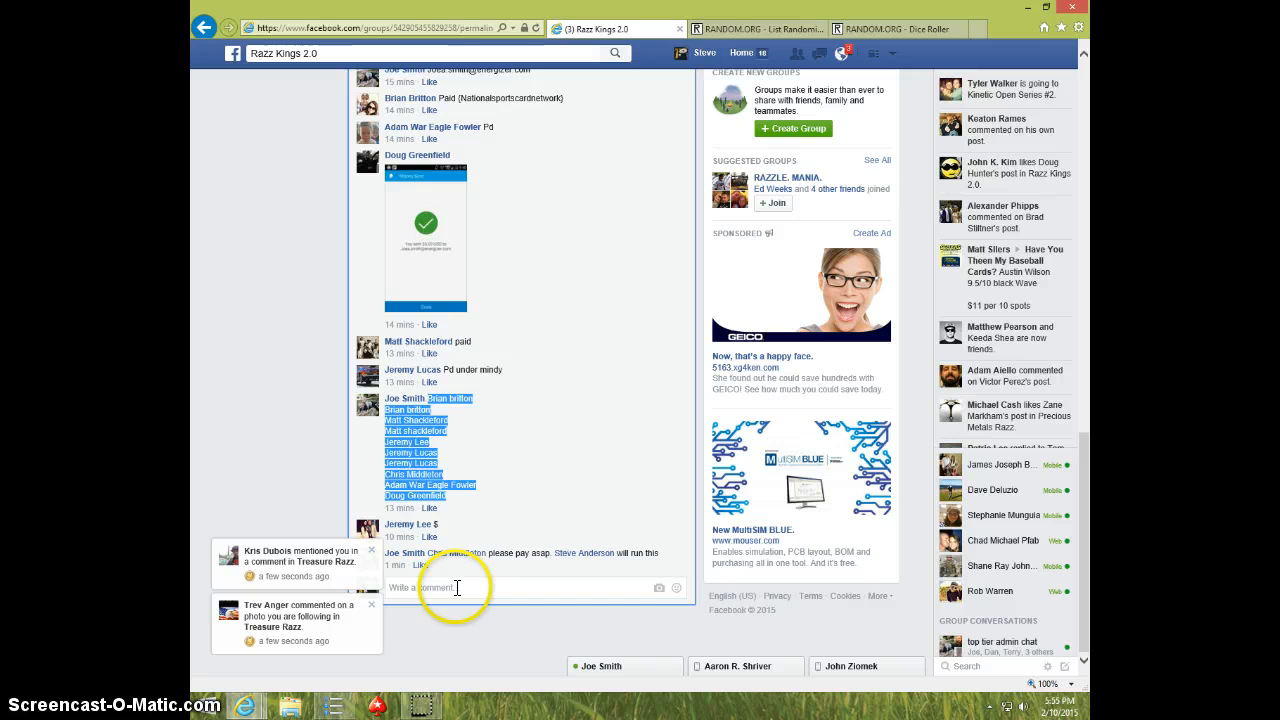
# Post a LIVE comment on the thread, check the taskbar clock, and move to the List Randomizer.
pyautogui.write('LIVE')
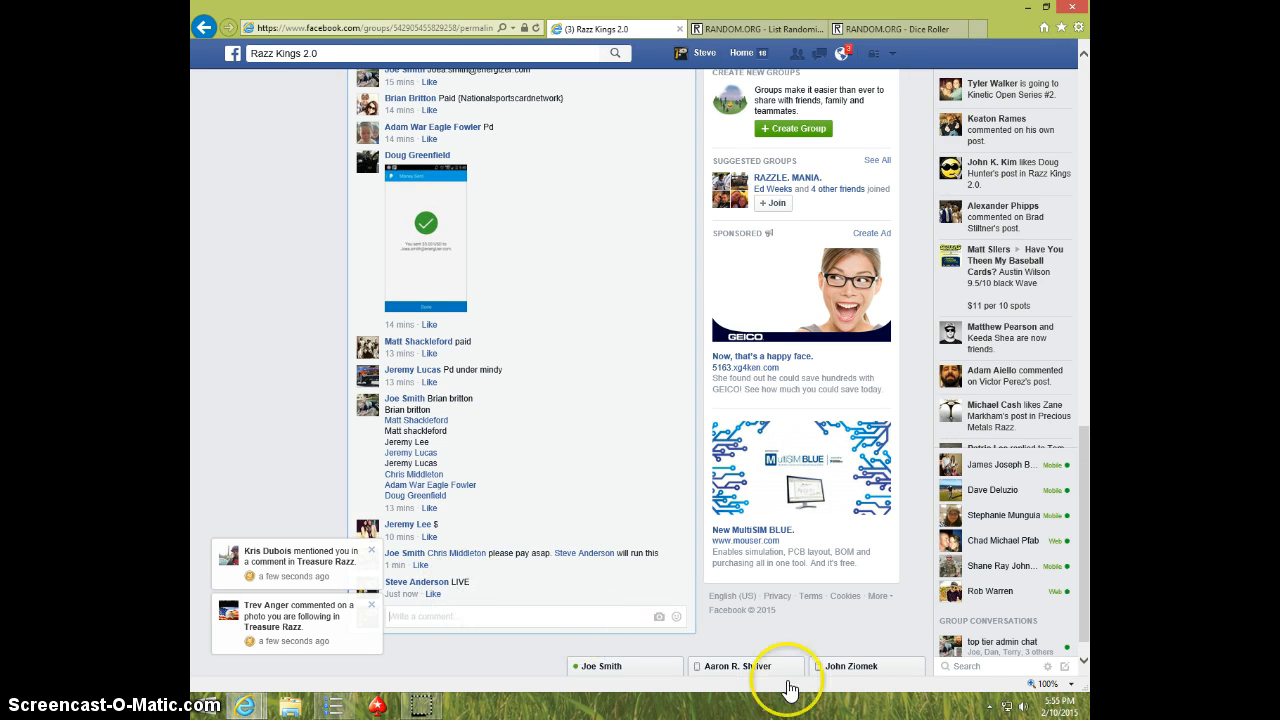
pyautogui.click(1052, 712)
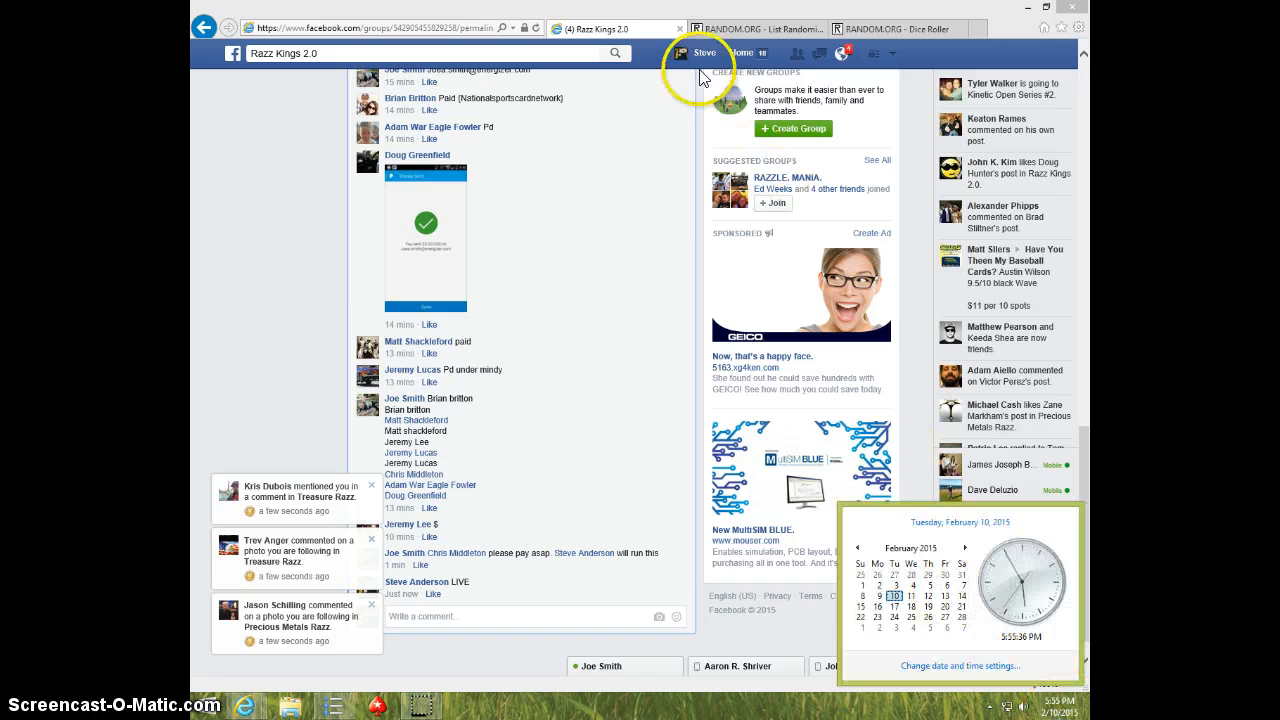
pyautogui.click(756, 28)
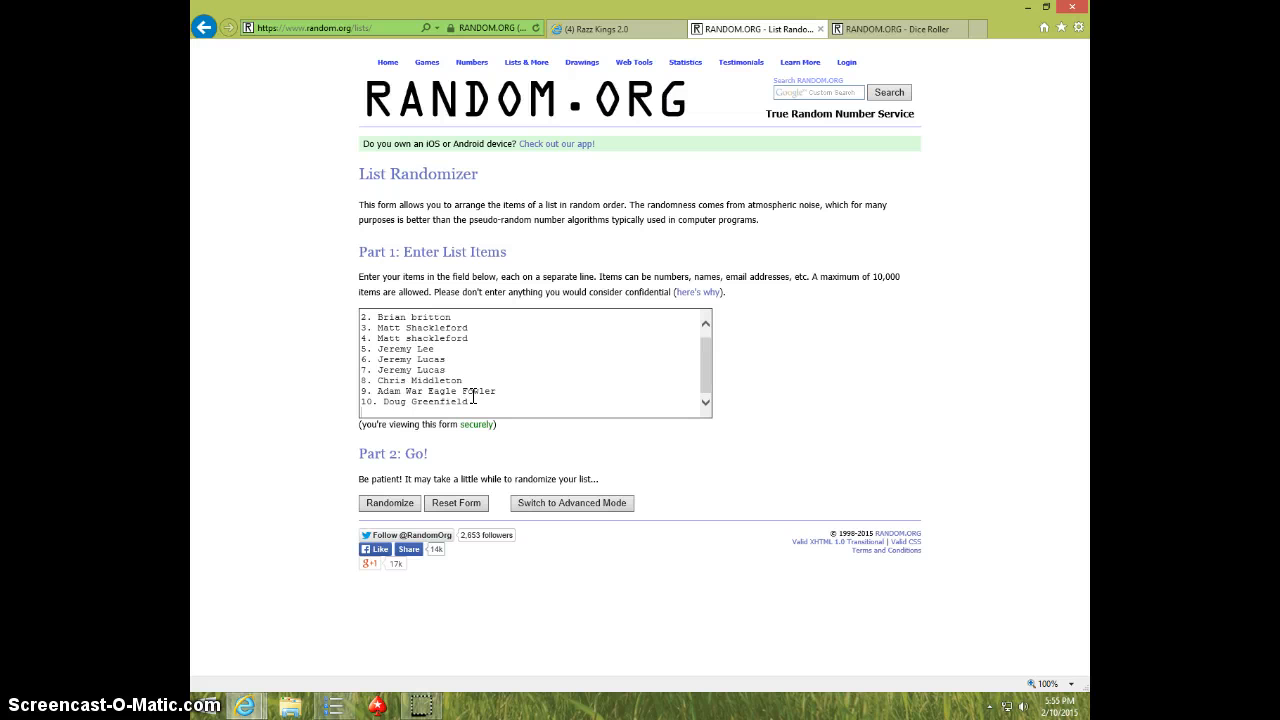
# Roll two virtual dice in Dice Roller (1 and 2) and return to the List Randomizer.
pyautogui.scroll(3)
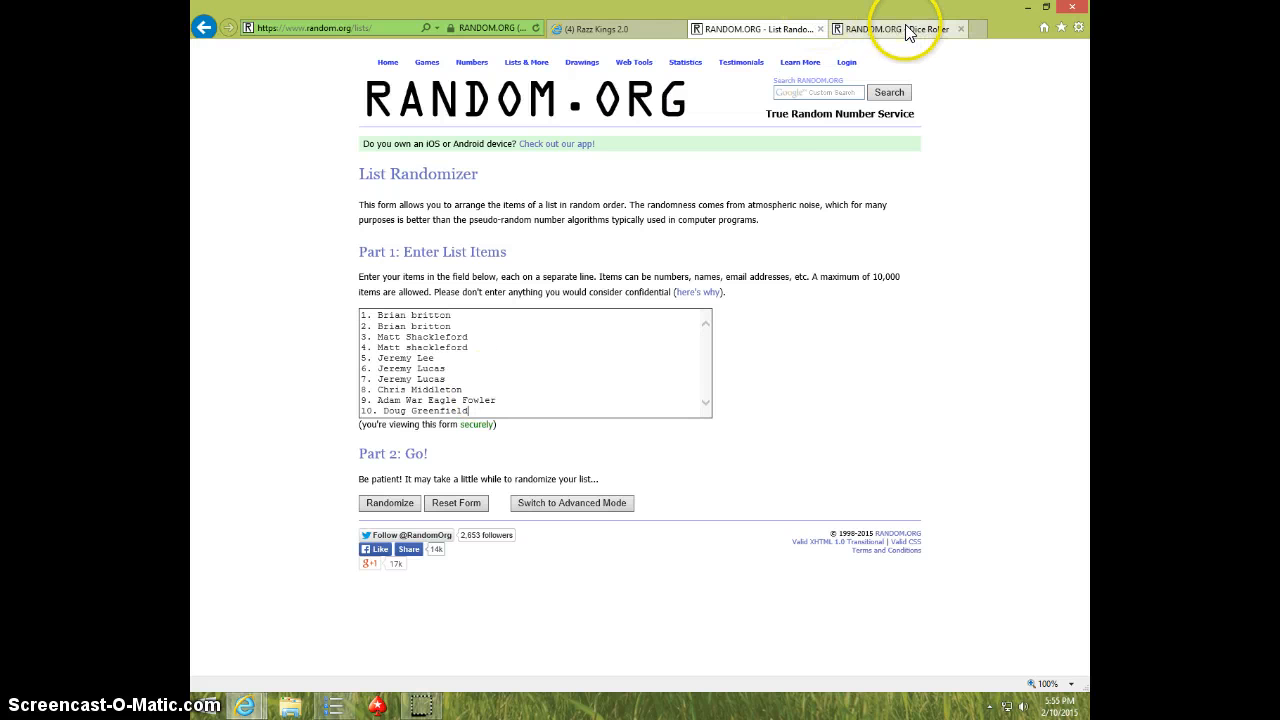
pyautogui.click(896, 28)
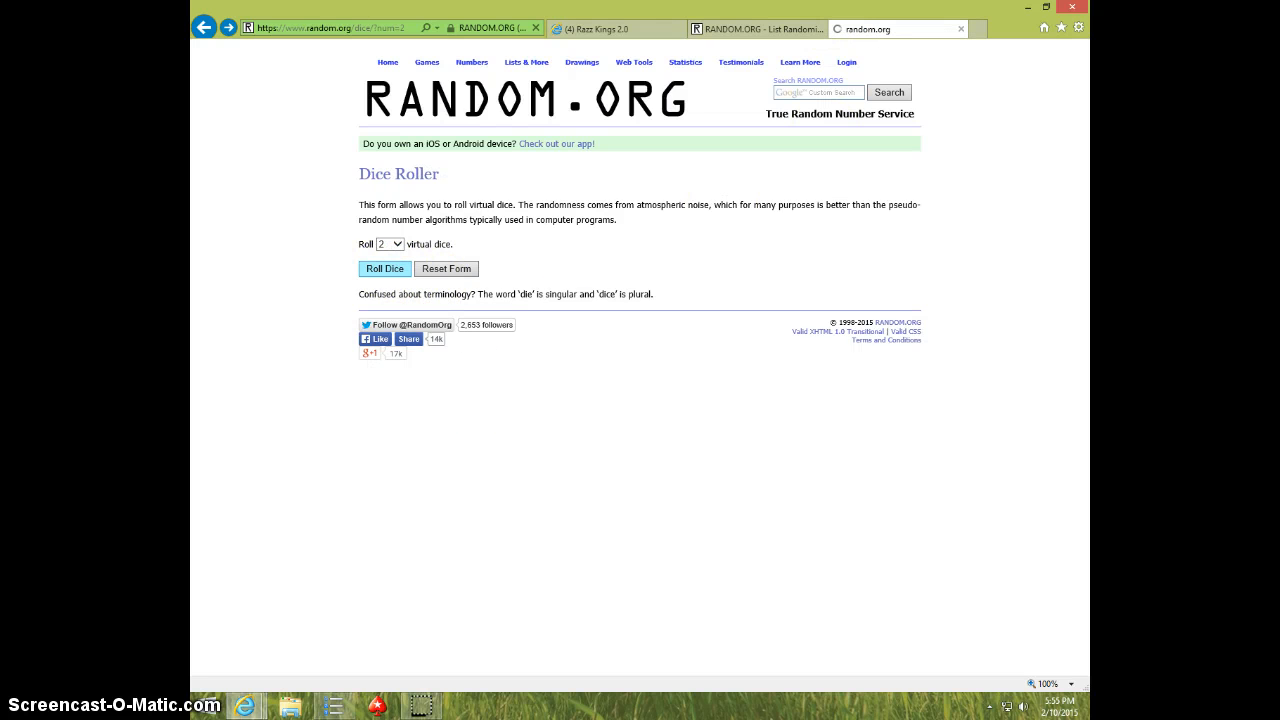
pyautogui.click(384, 268)
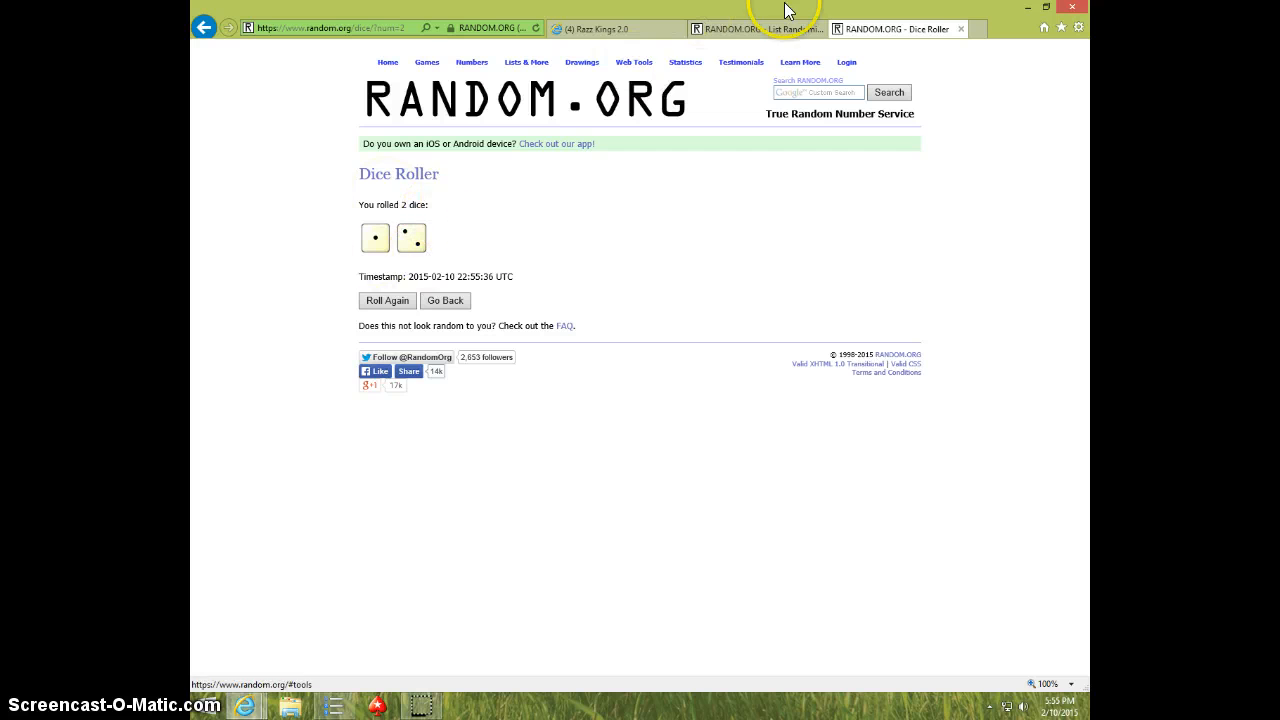
pyautogui.click(756, 28)
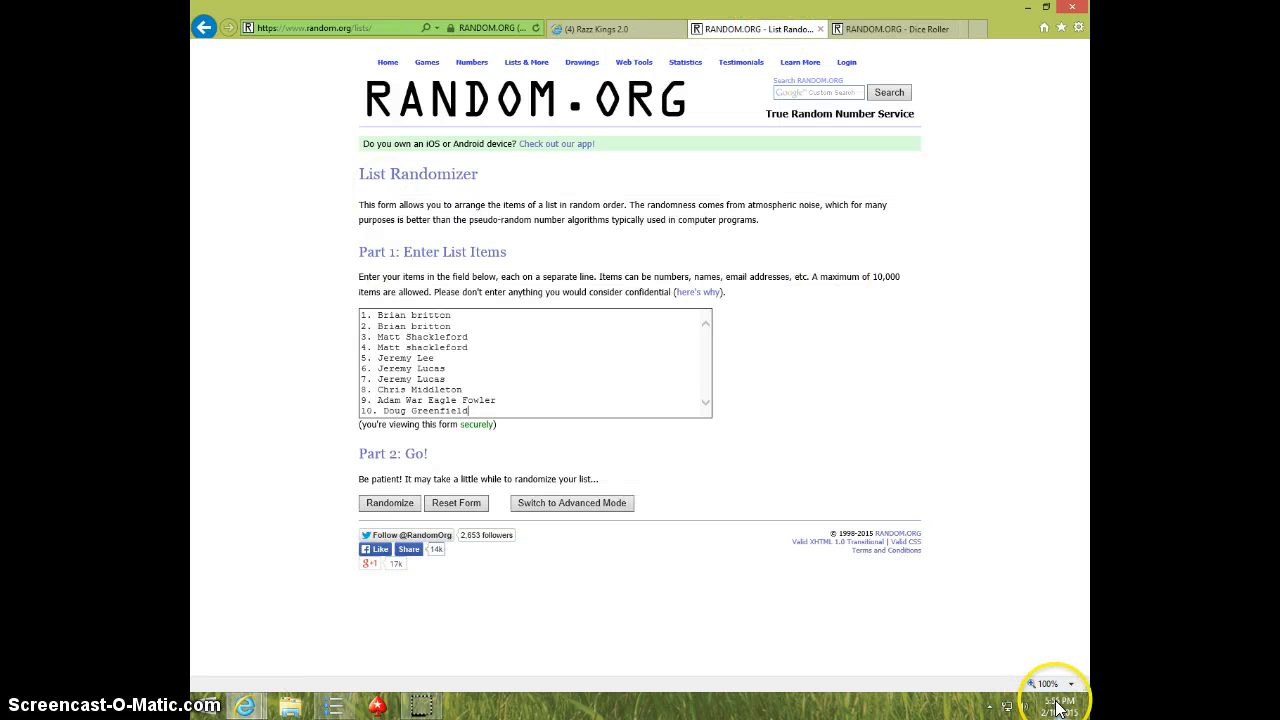
pyautogui.click(390, 504)
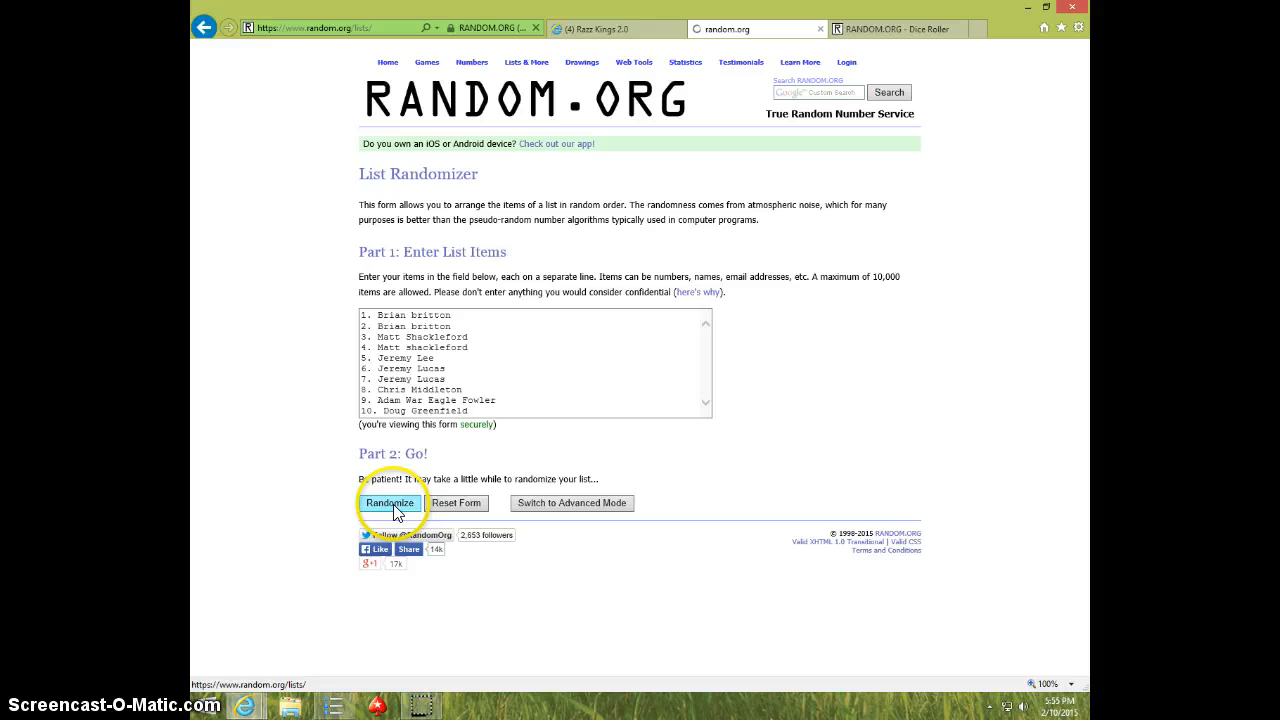
pyautogui.click(388, 504)
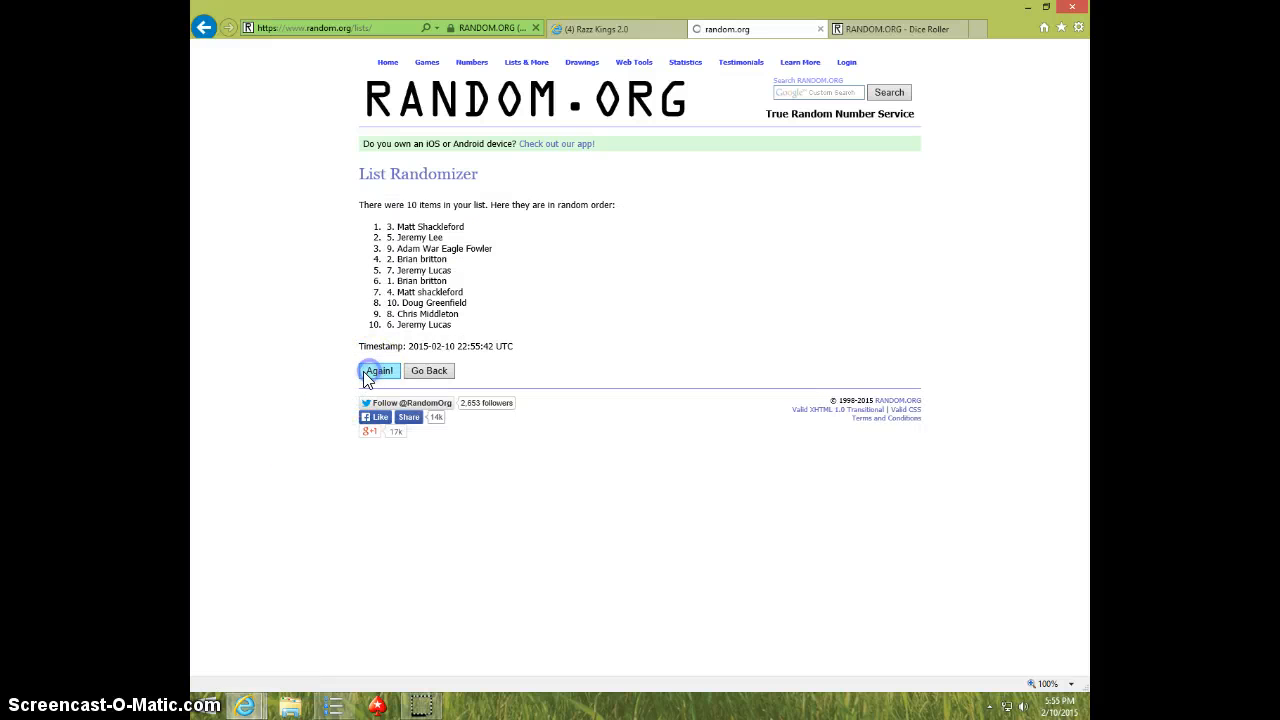
pyautogui.click(380, 370)
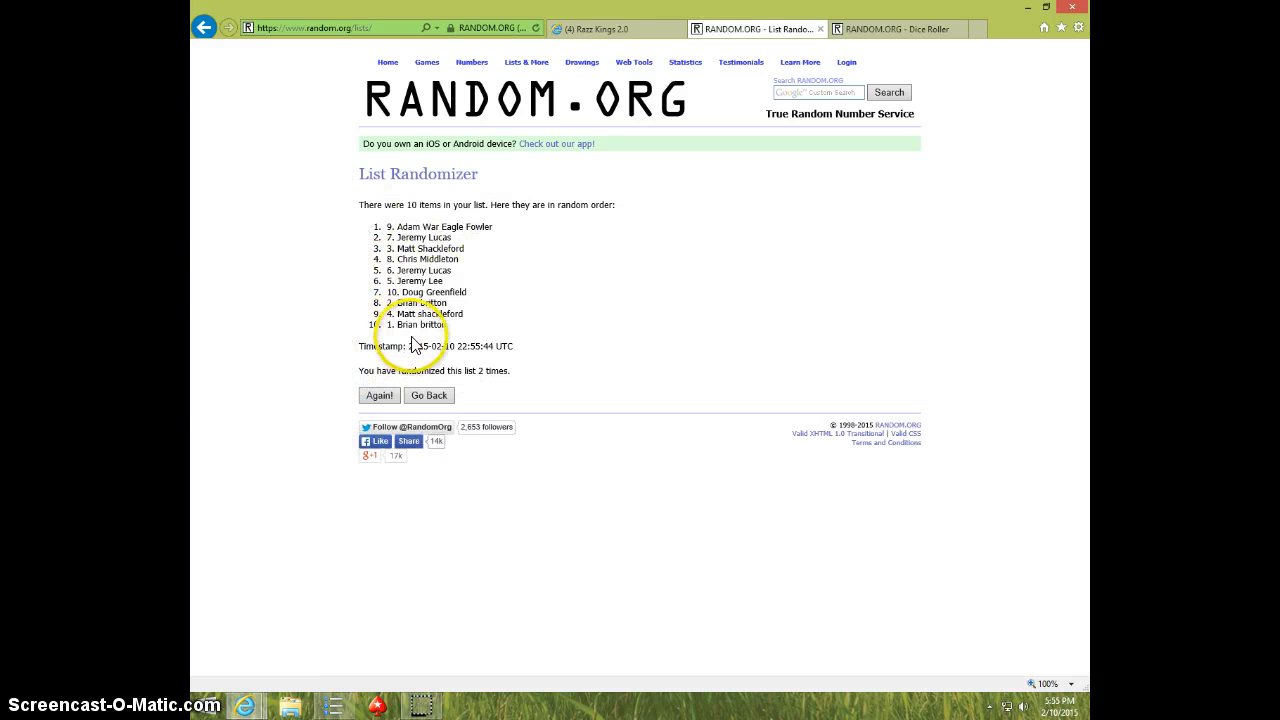
pyautogui.moveTo(910, 486)
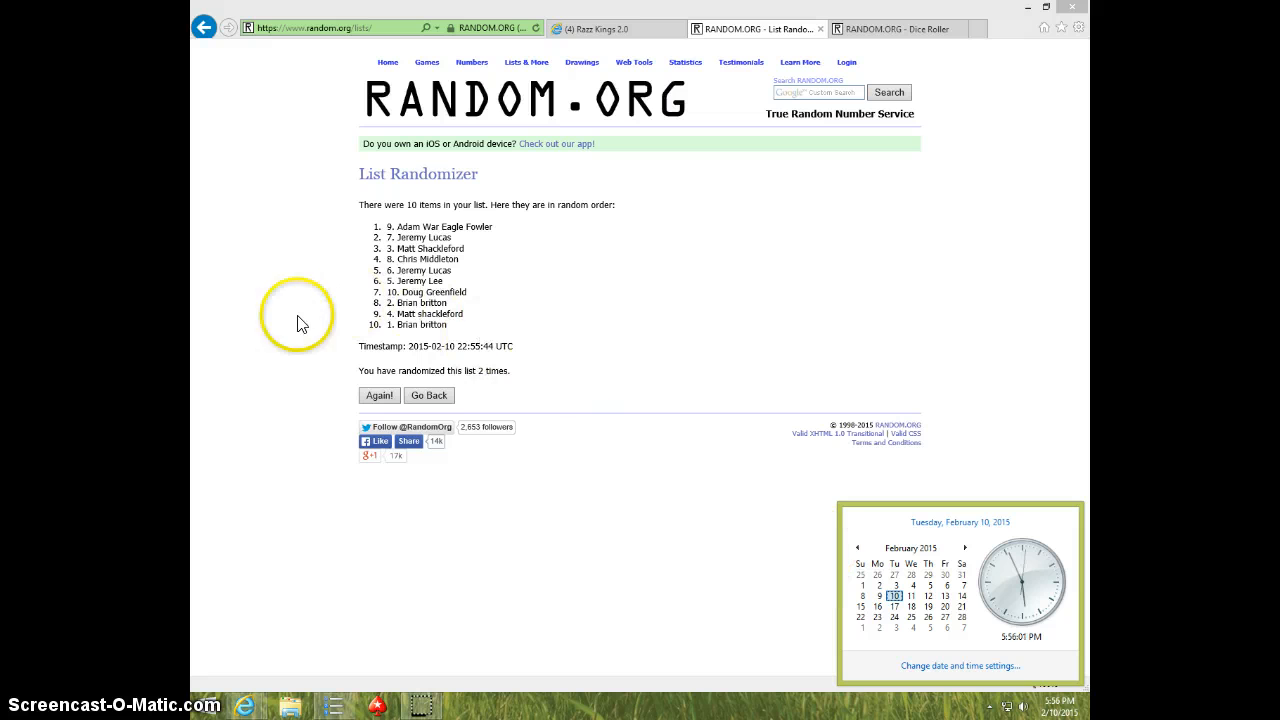
pyautogui.click(380, 396)
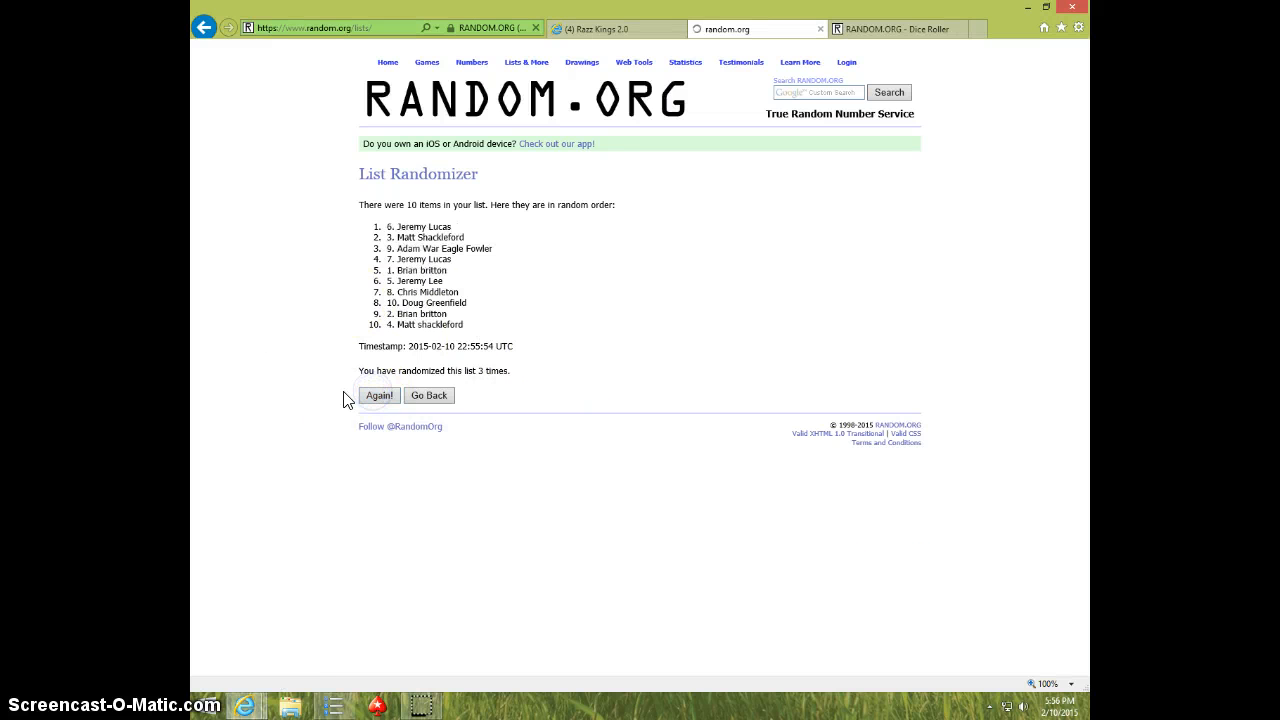
pyautogui.doubleClick(418, 224)
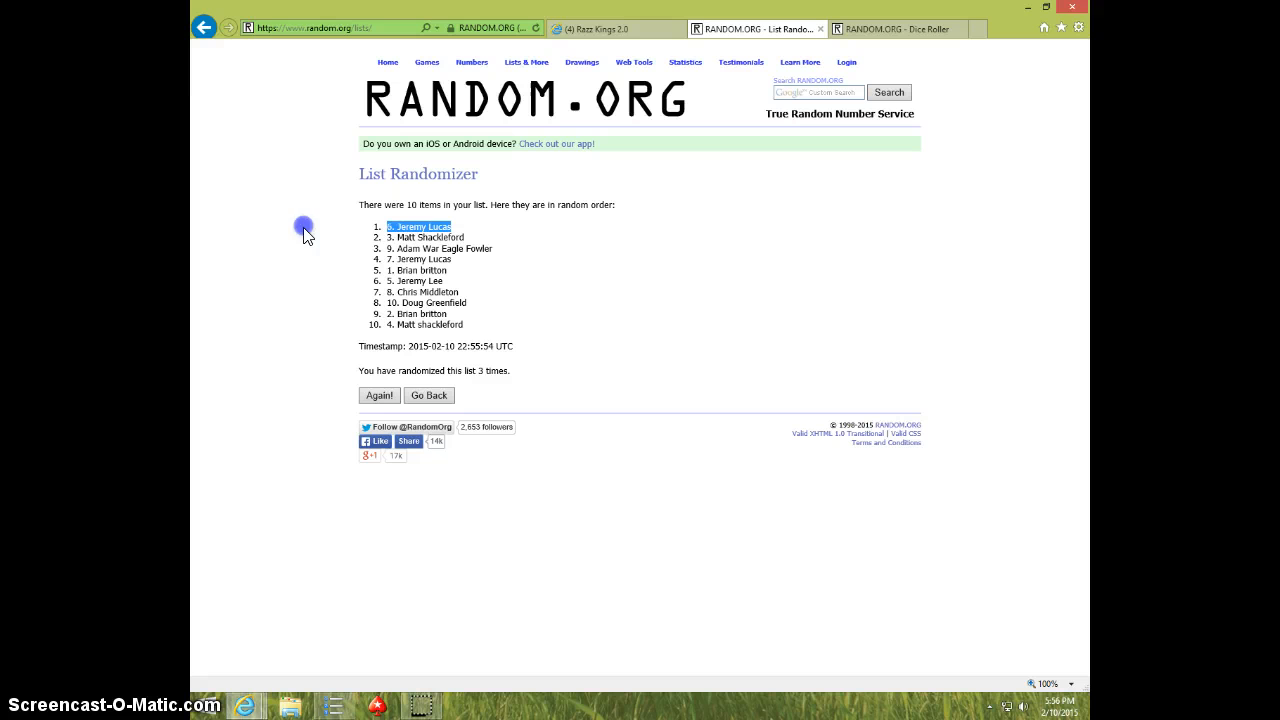
pyautogui.moveTo(898, 36)
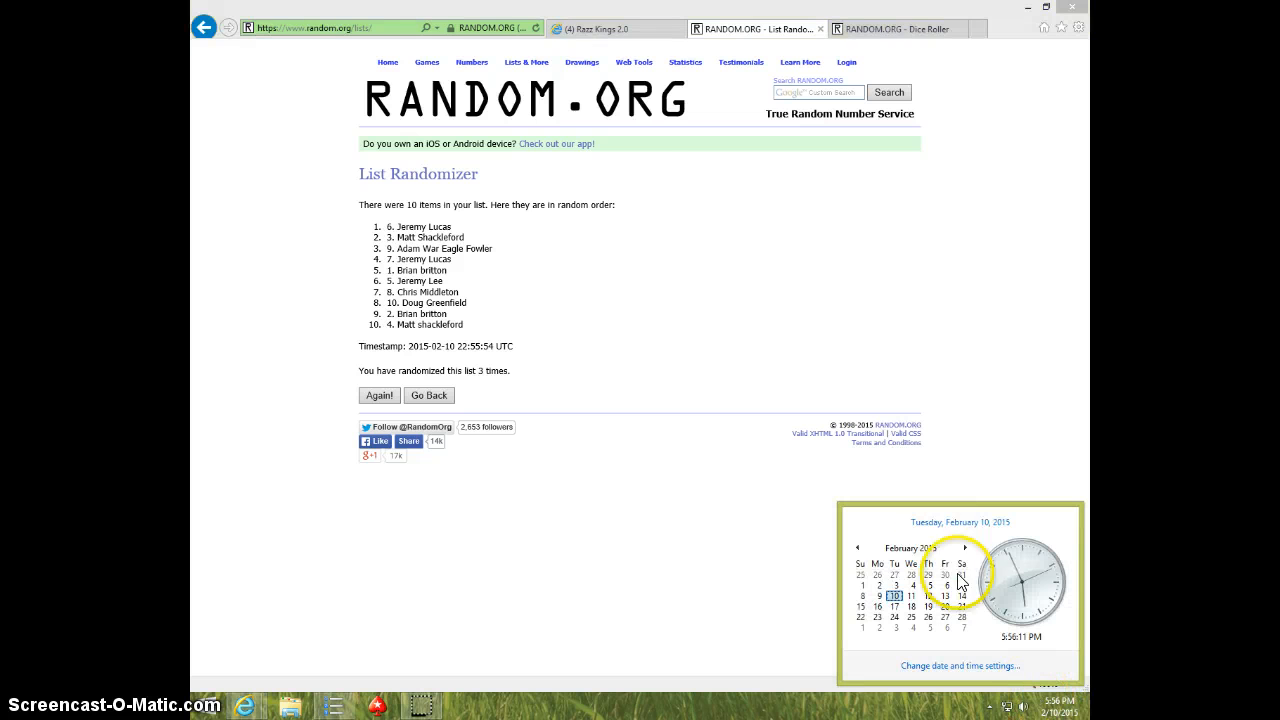
pyautogui.click(610, 28)
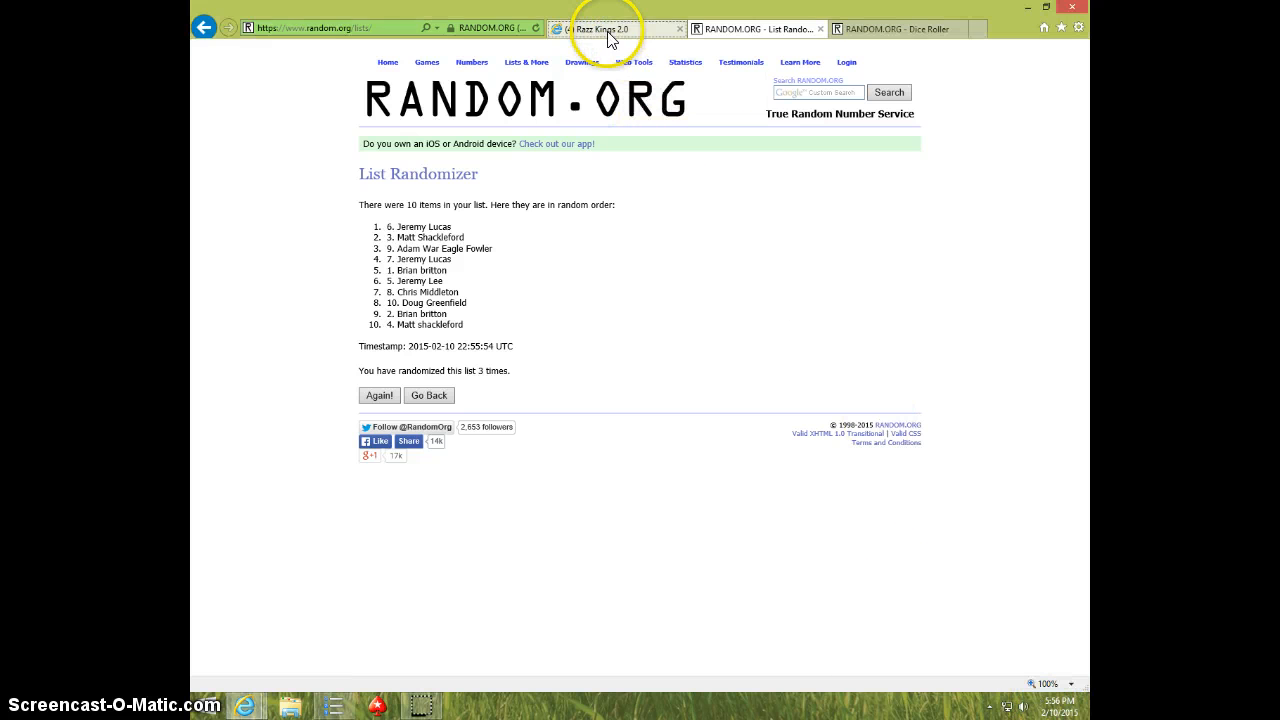
# Return to the Facebook group thread and write a DONE comment announcing the draw is finished.
pyautogui.click(616, 28)
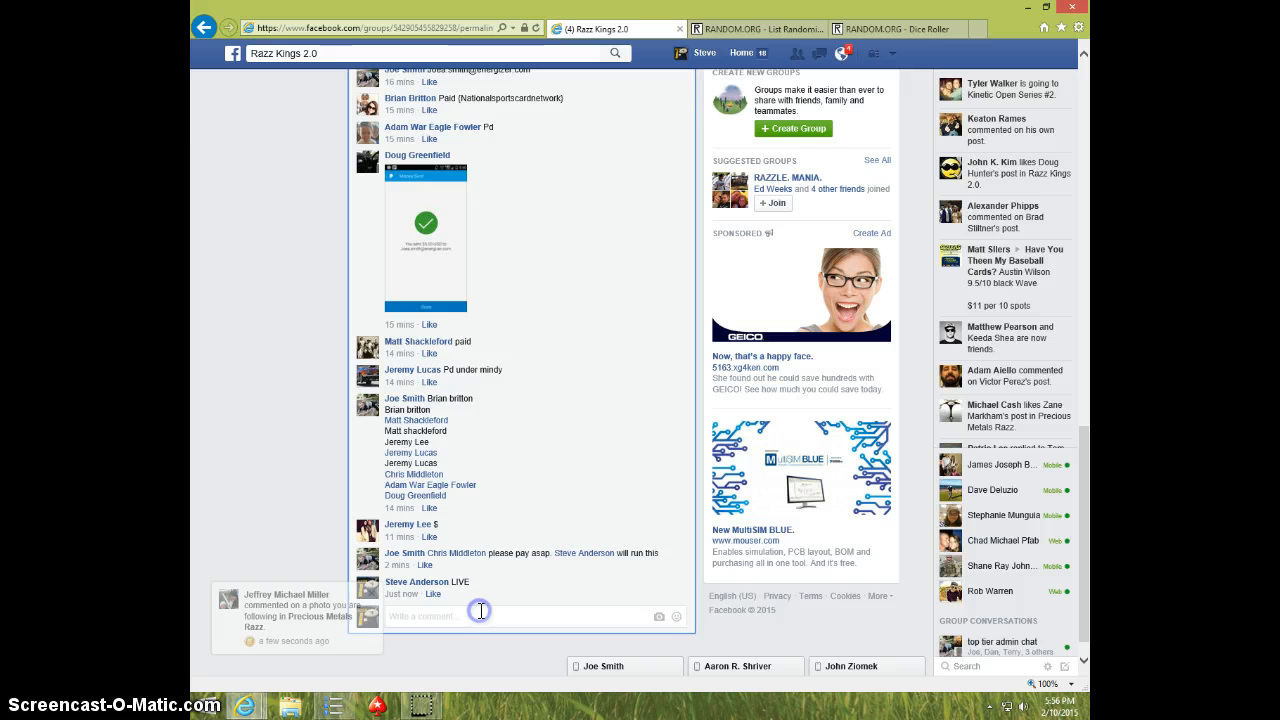
pyautogui.write('DDon Keady')
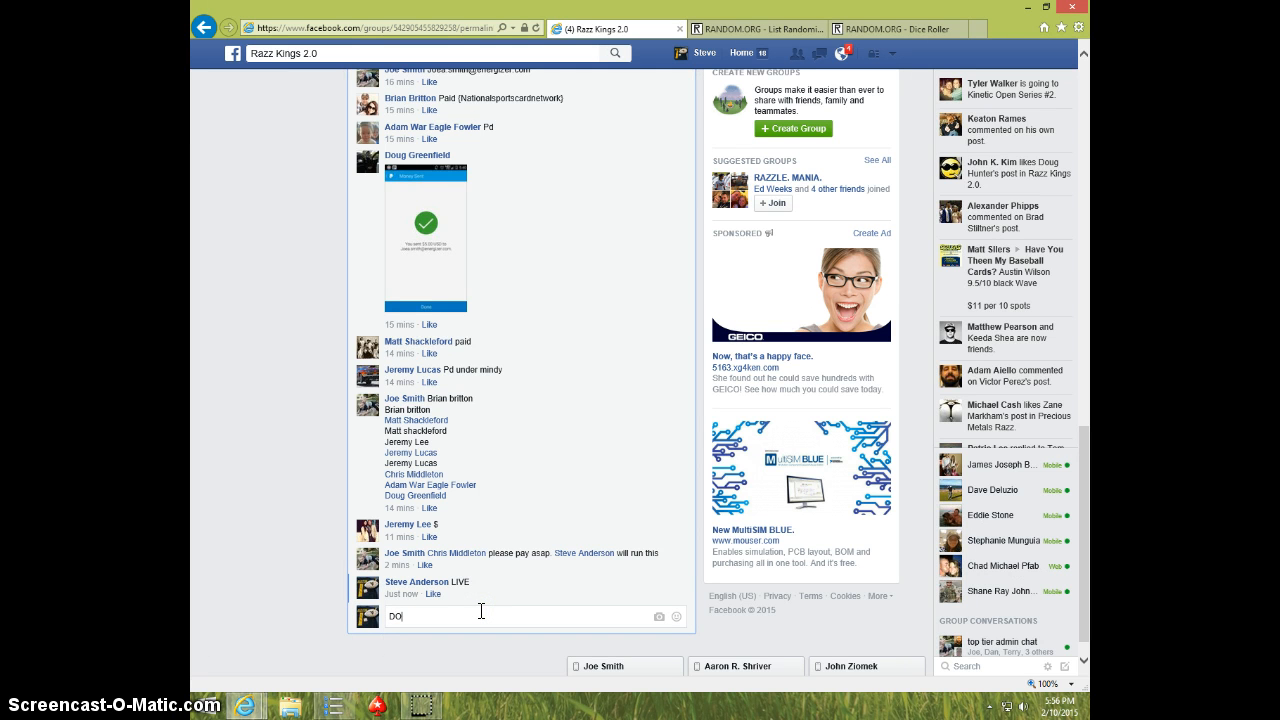
pyautogui.write('N')
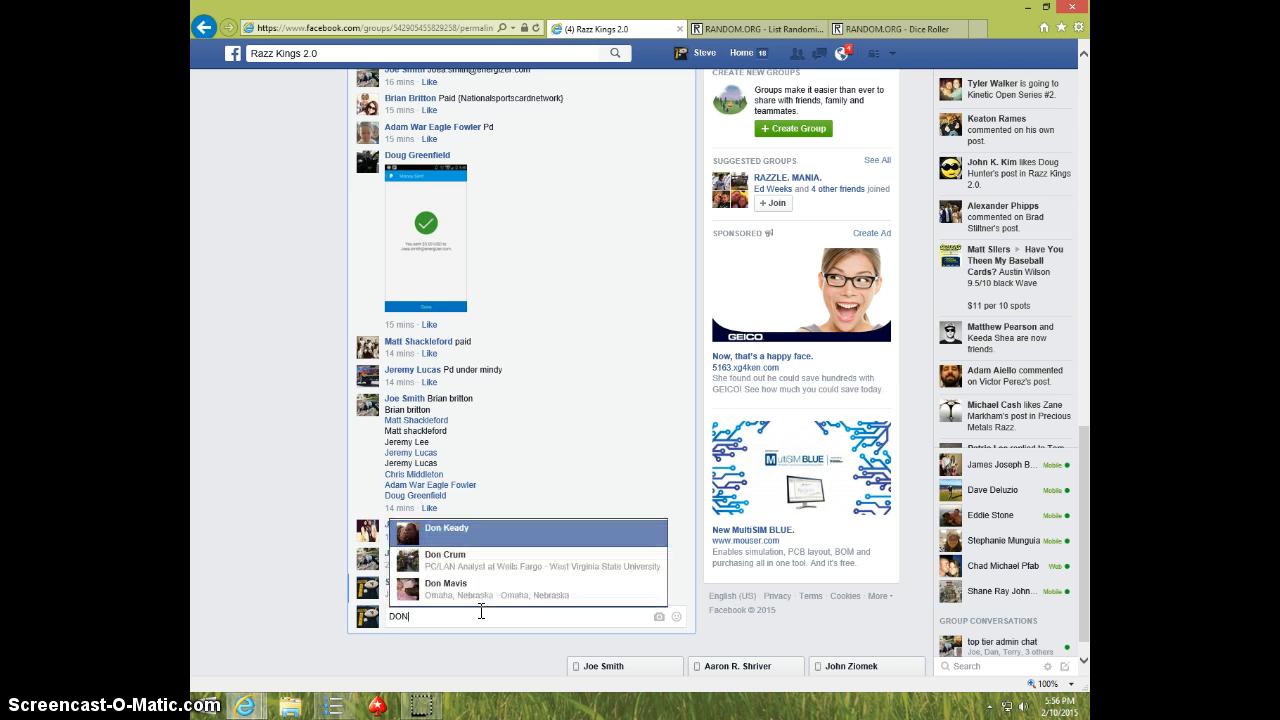
pyautogui.write('E')
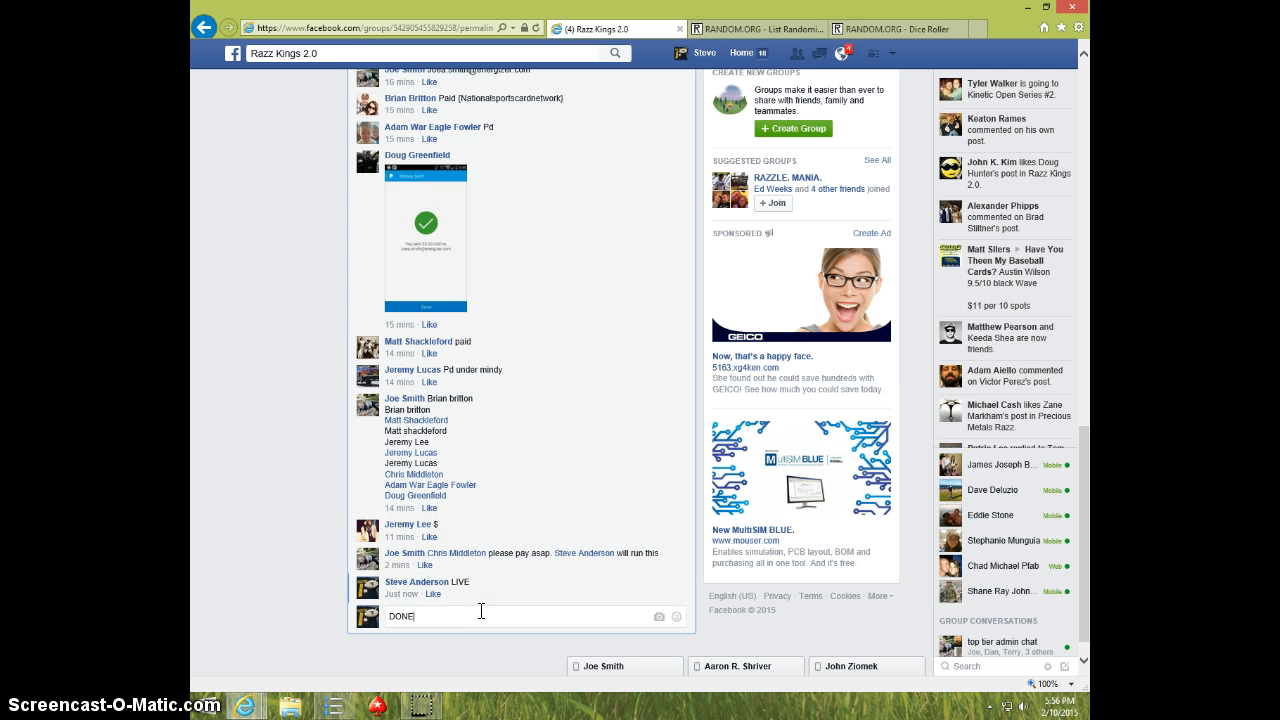